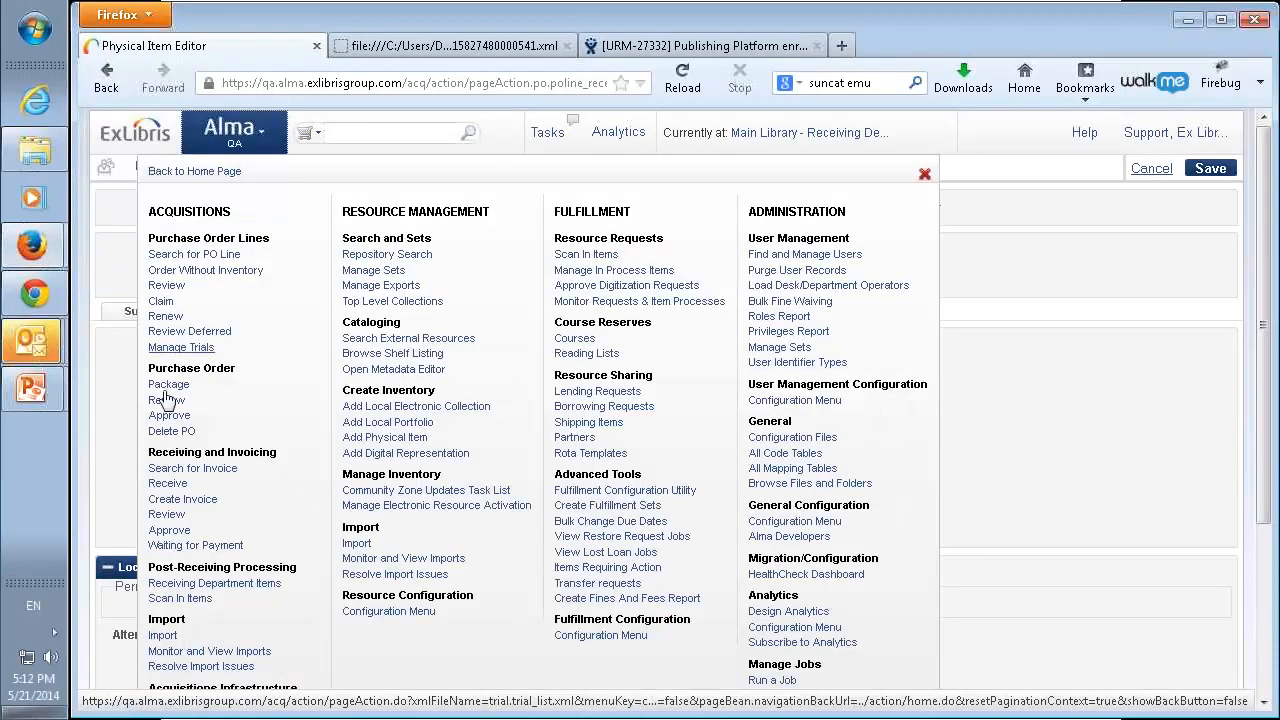
Step: Start the Receive New Material workbench from Acquisitions > Receiving and Invoicing
left_click(168, 483)
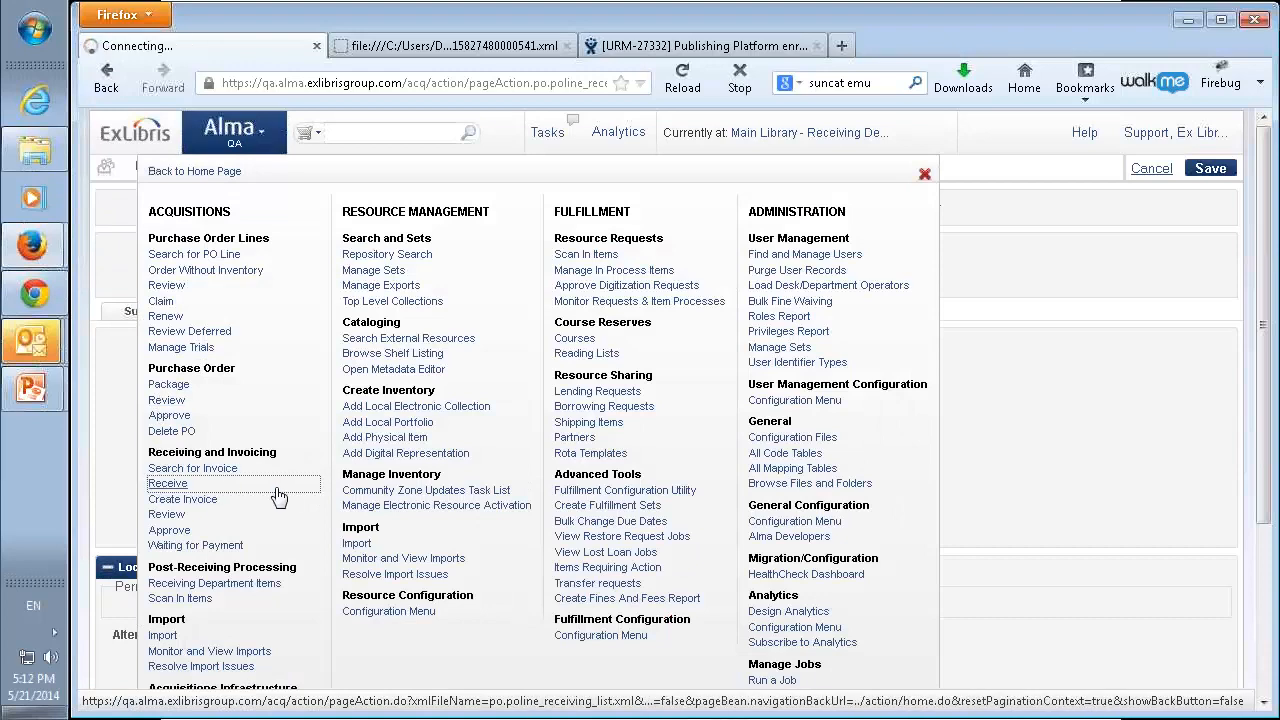
Step: Show the 147 Continuous PO lines waiting for receiving, down to the POL-4231 row
left_click(167, 483)
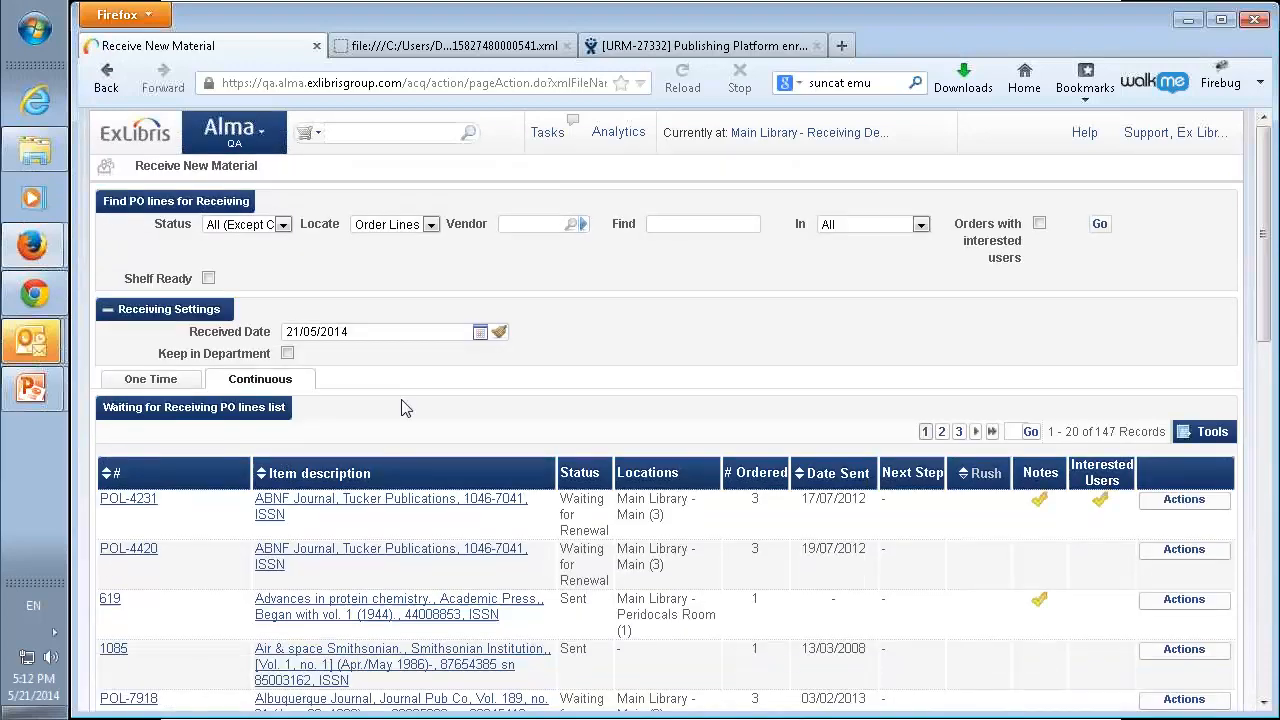
scroll("down", 3)
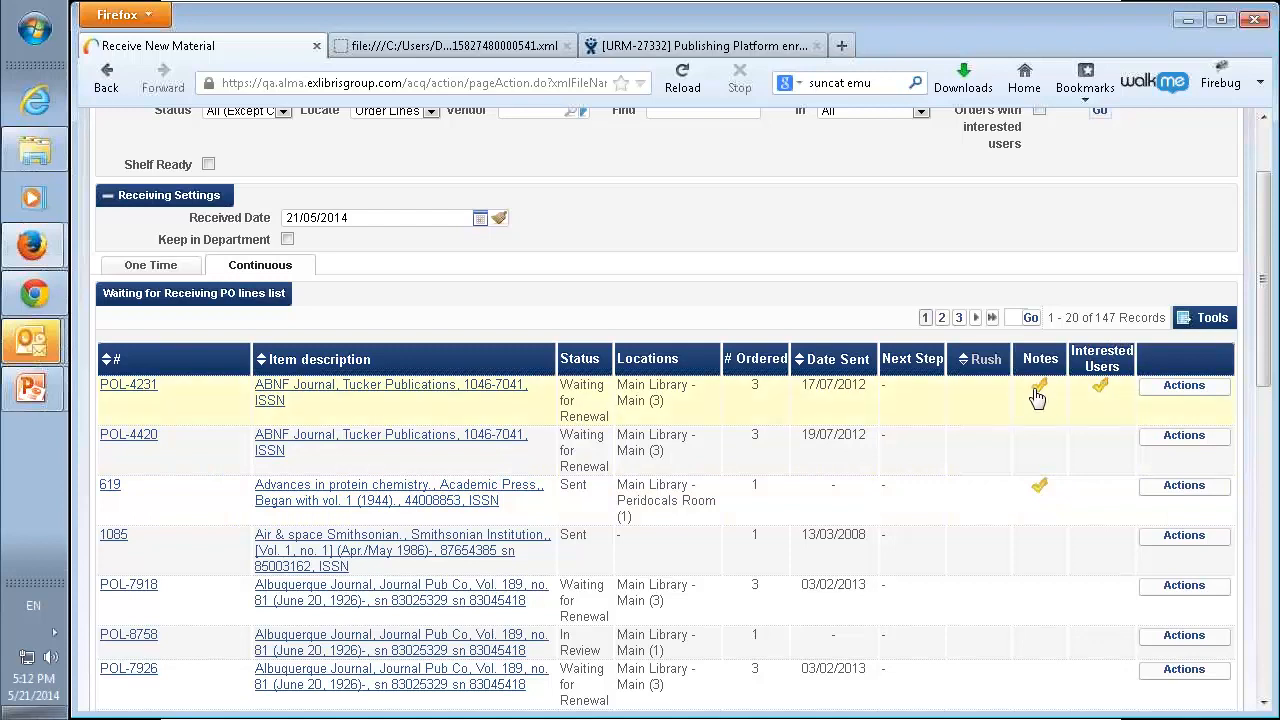
mouse_move(1037, 397)
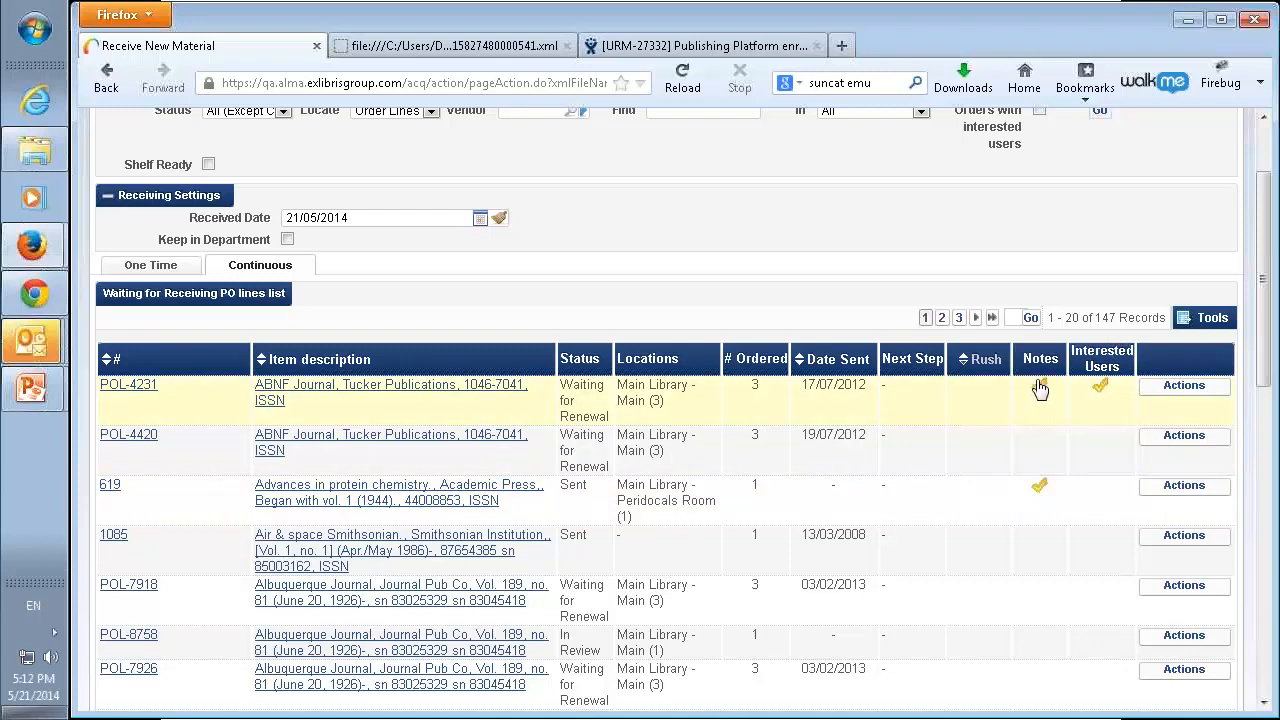
mouse_move(1040, 393)
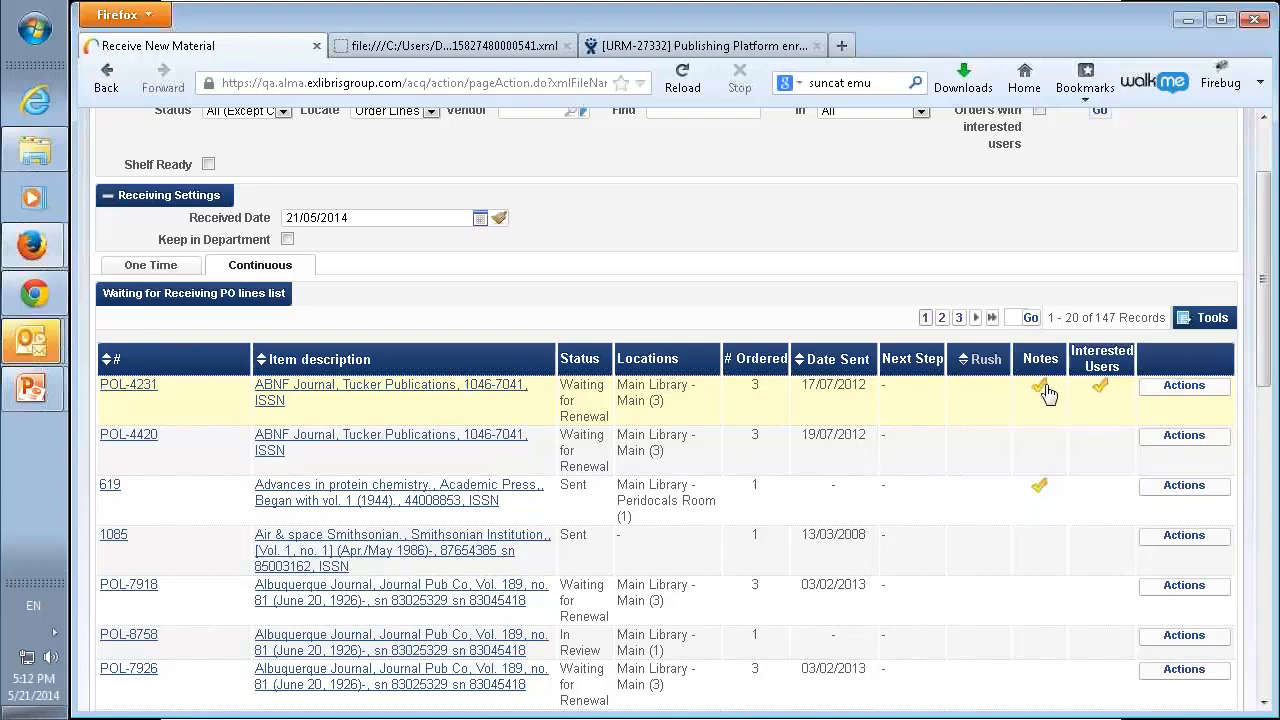
Step: View POL-4231's notes: 'See previous note please' and 'Please handle with care'
left_click(1039, 402)
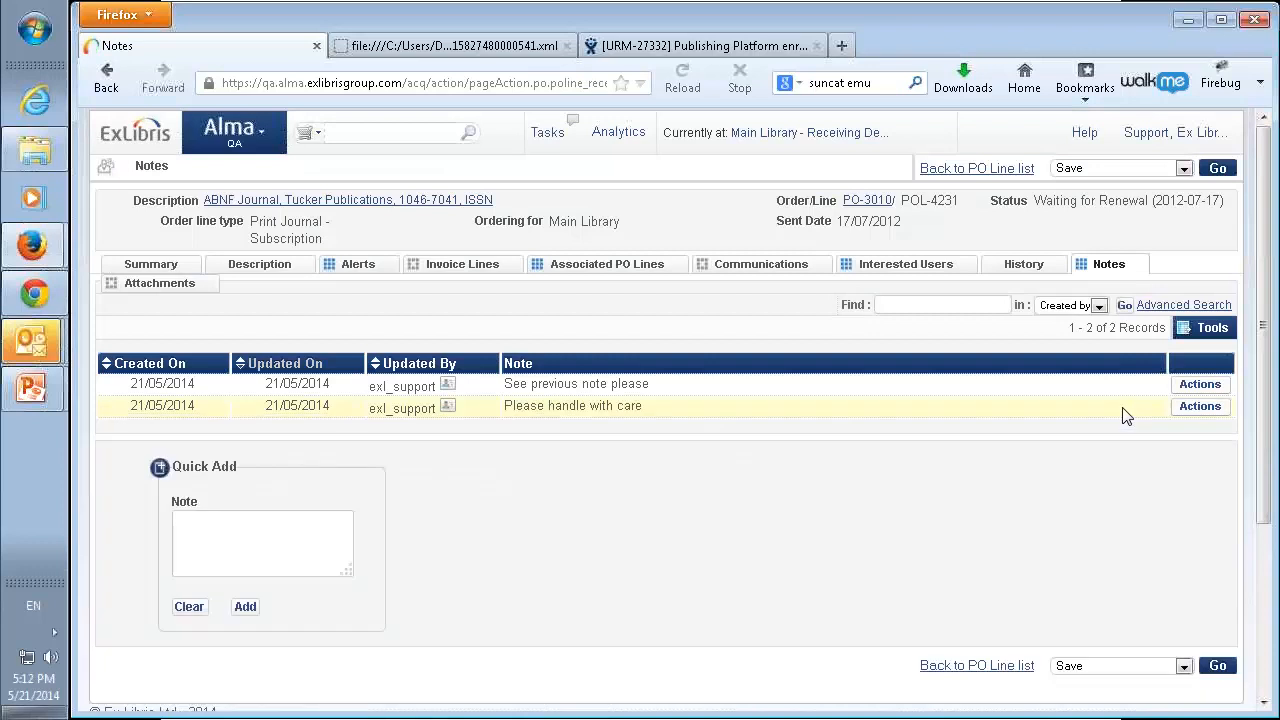
mouse_move(641, 545)
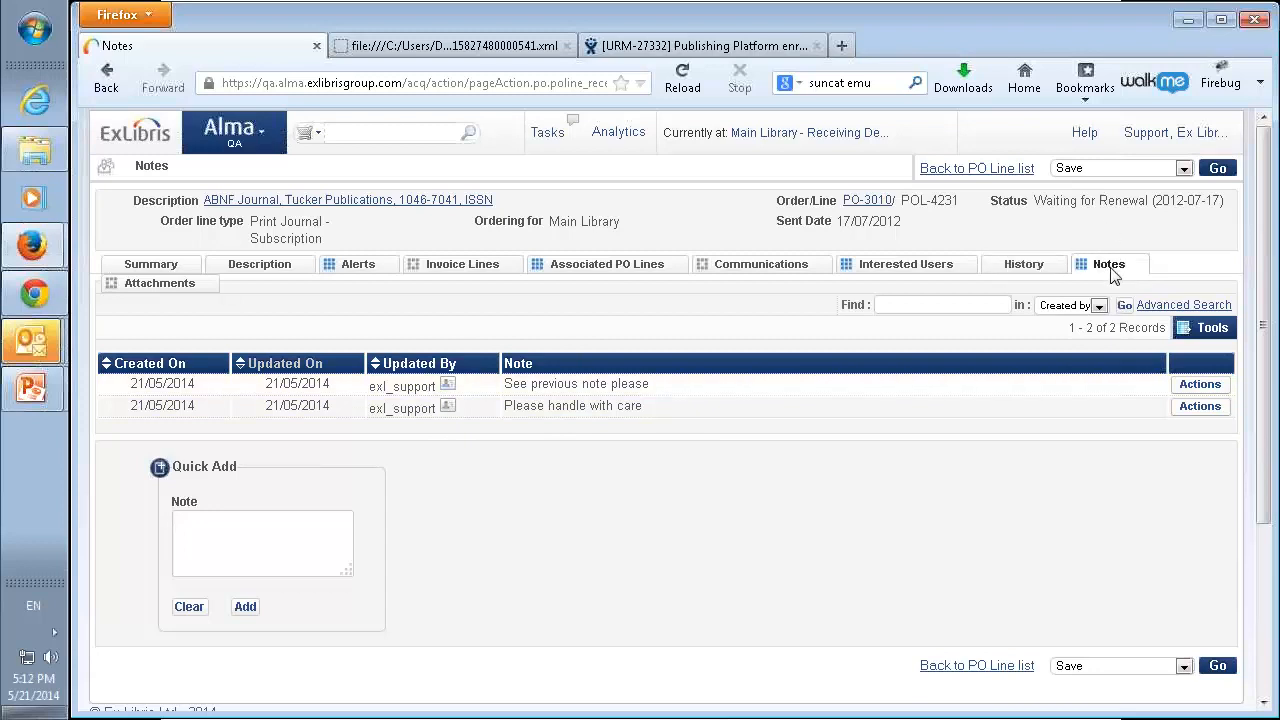
mouse_move(1112, 268)
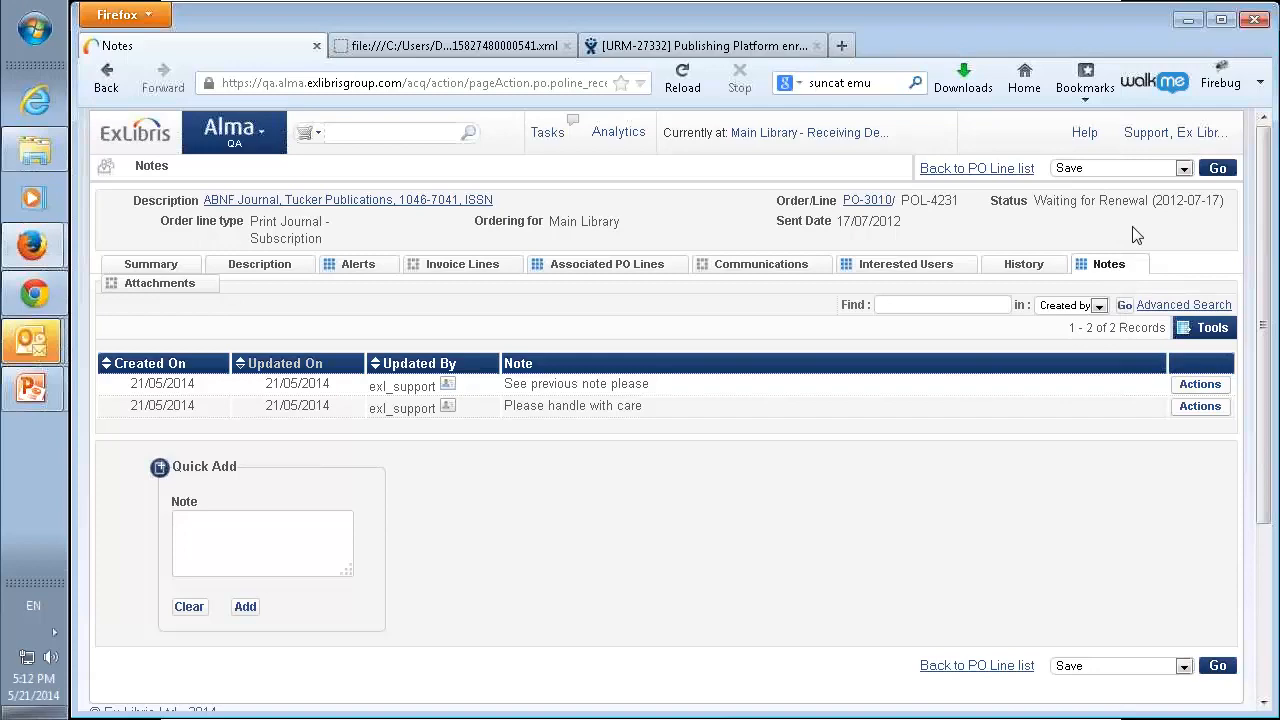
mouse_move(936, 170)
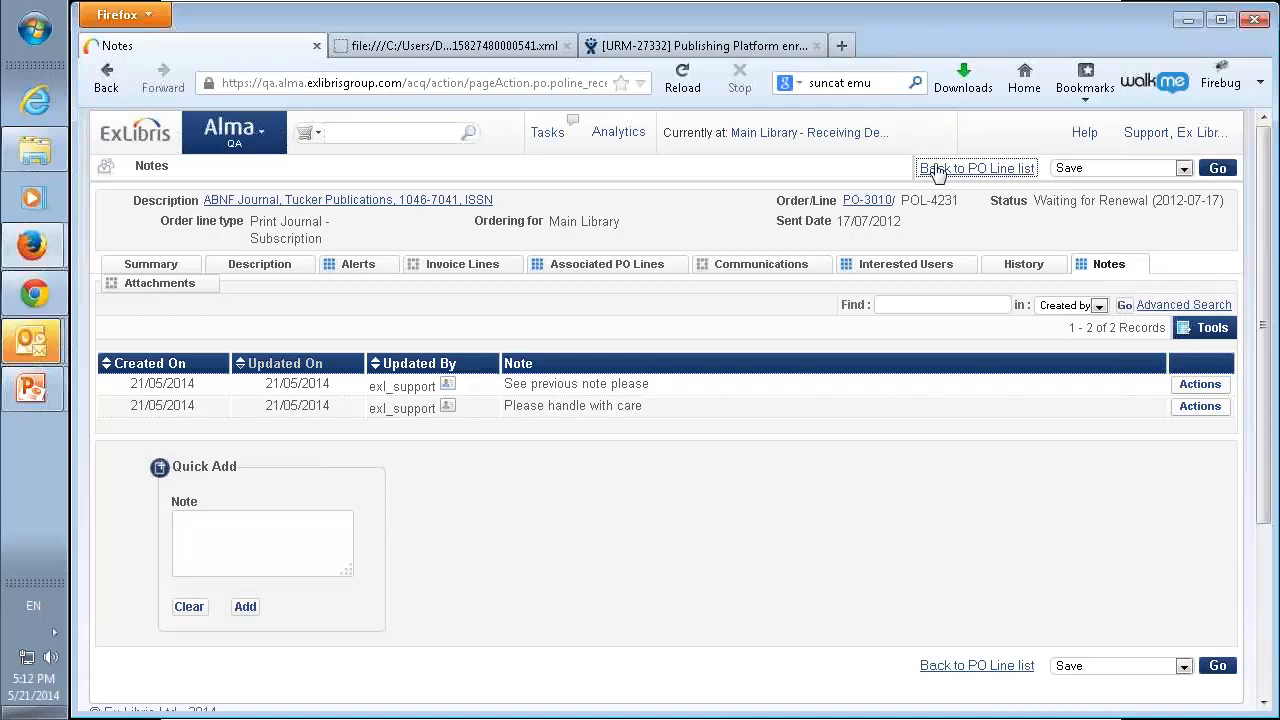
Step: Return to the PO line list and bring the POL-4231 row back into view
left_click(975, 167)
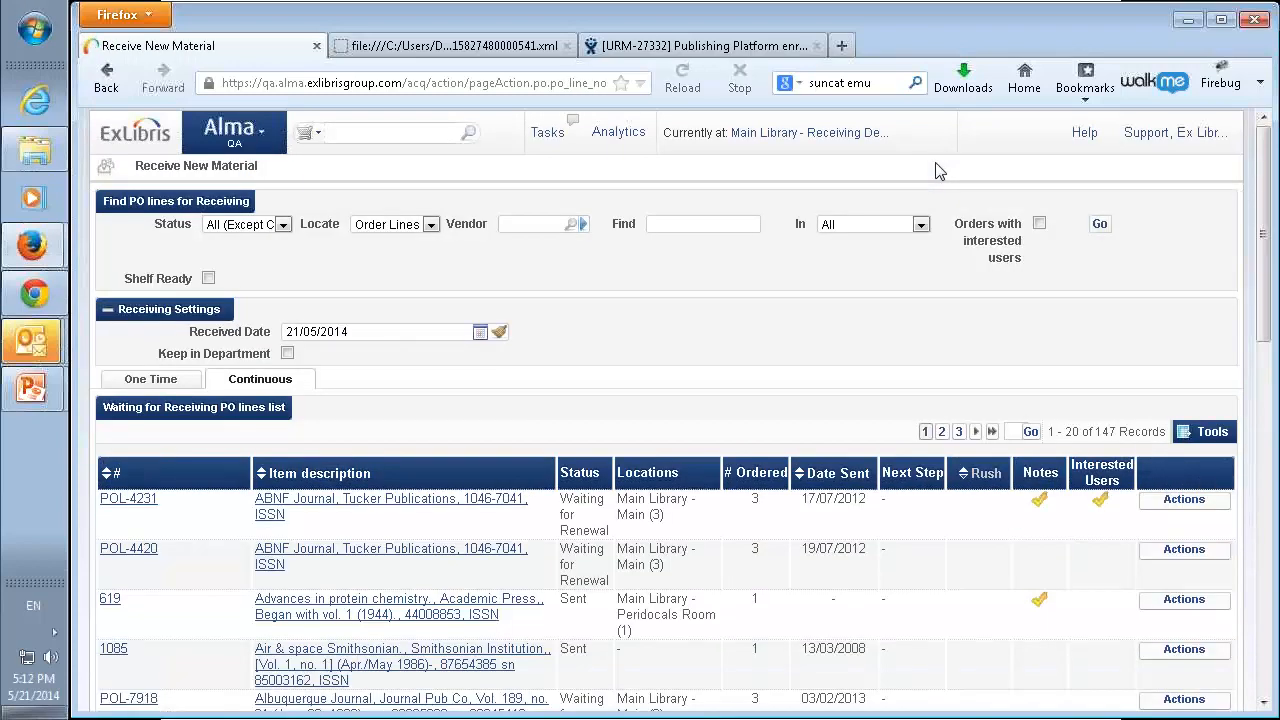
scroll("down", 3)
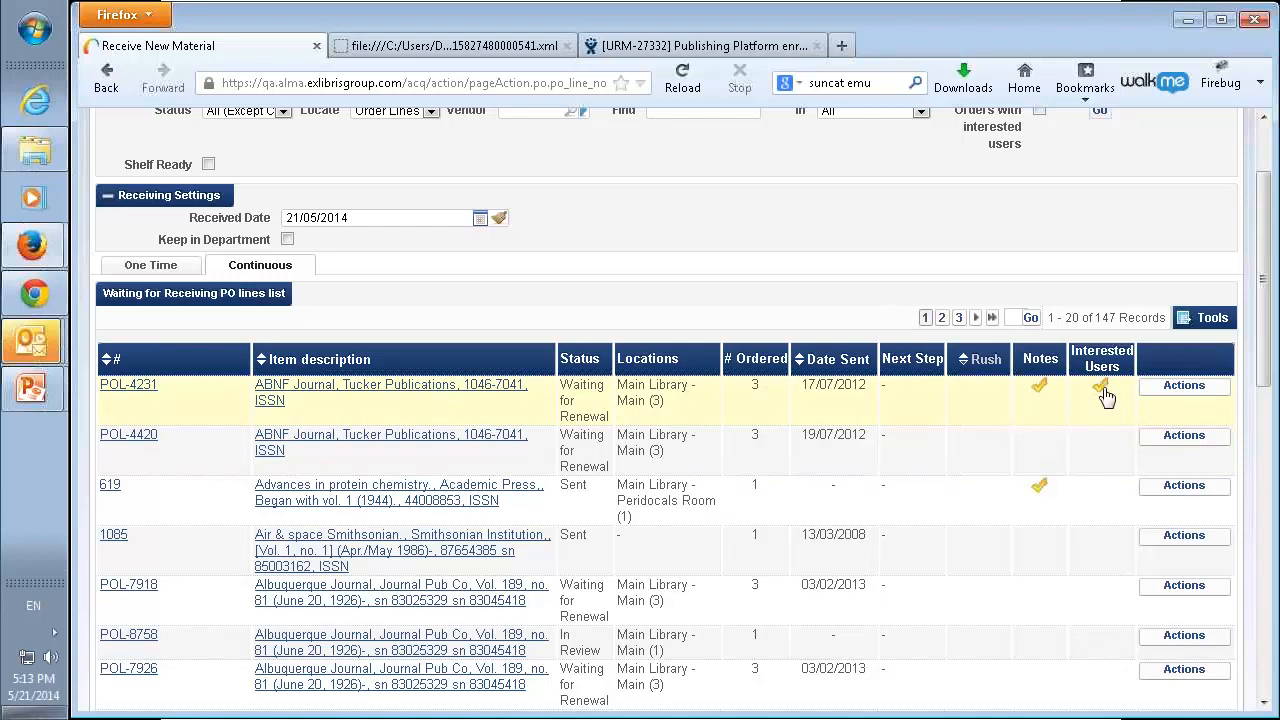
mouse_move(1100, 396)
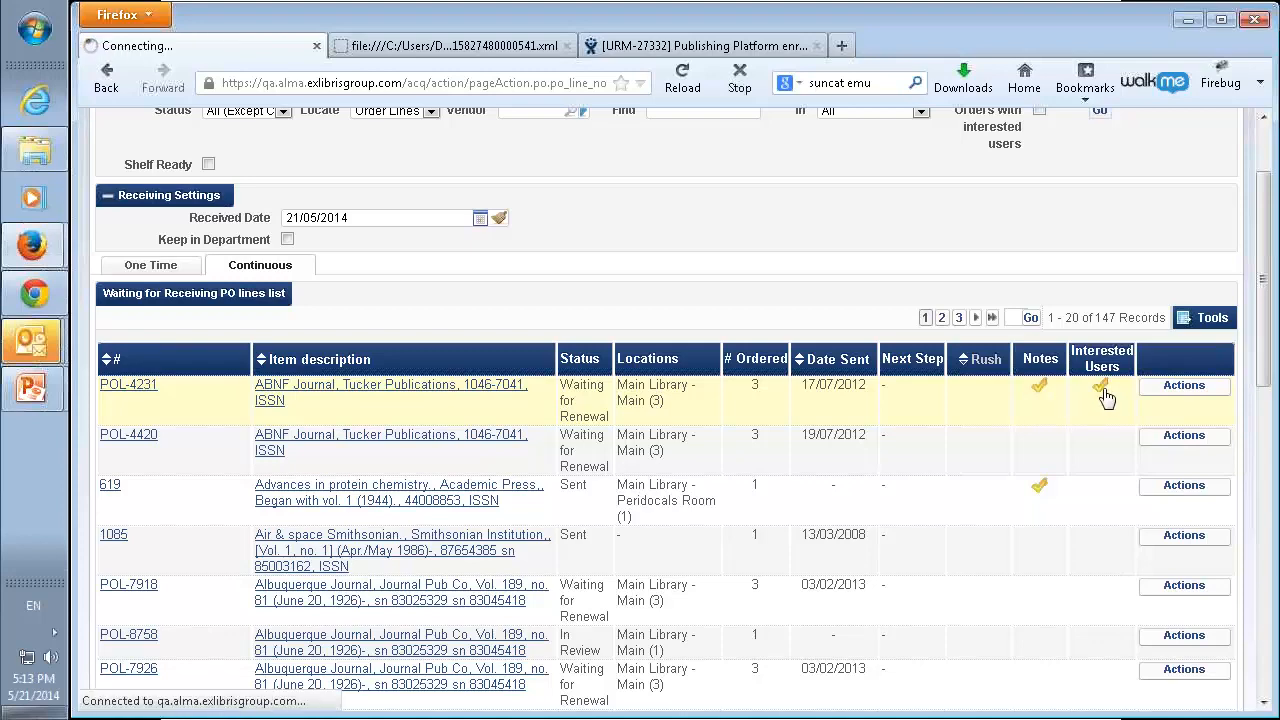
left_click(1101, 393)
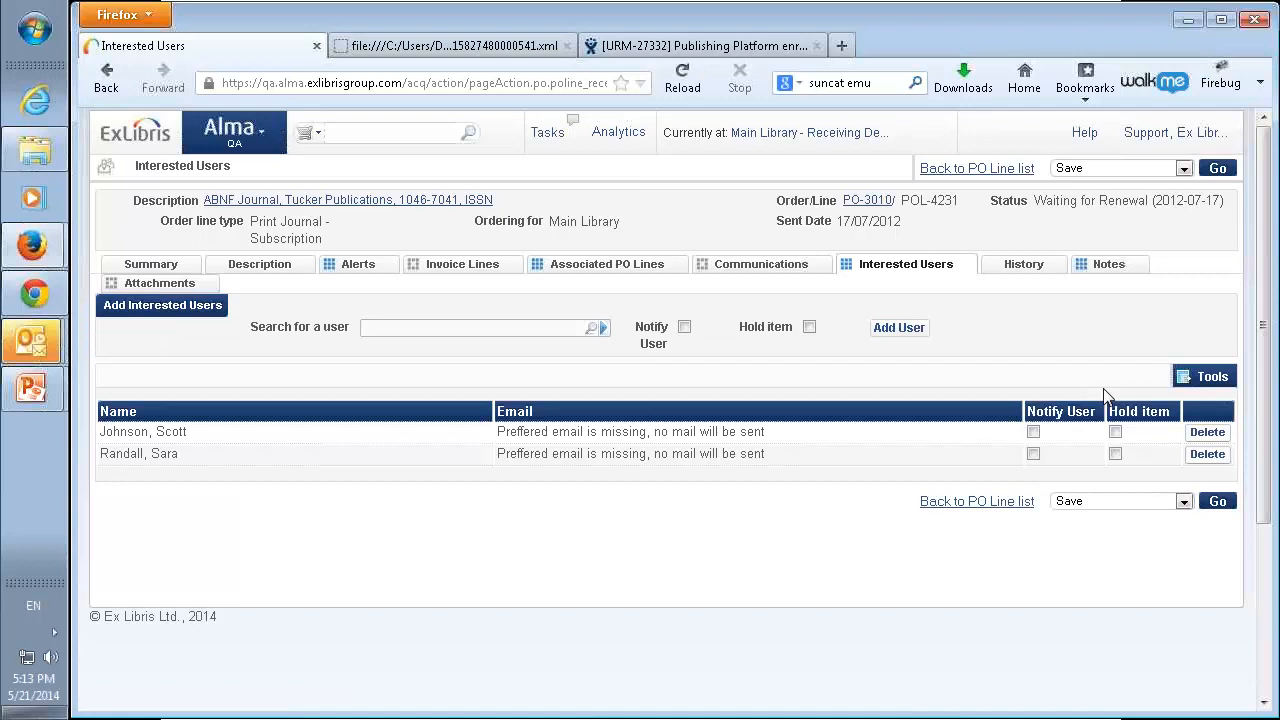
mouse_move(190, 448)
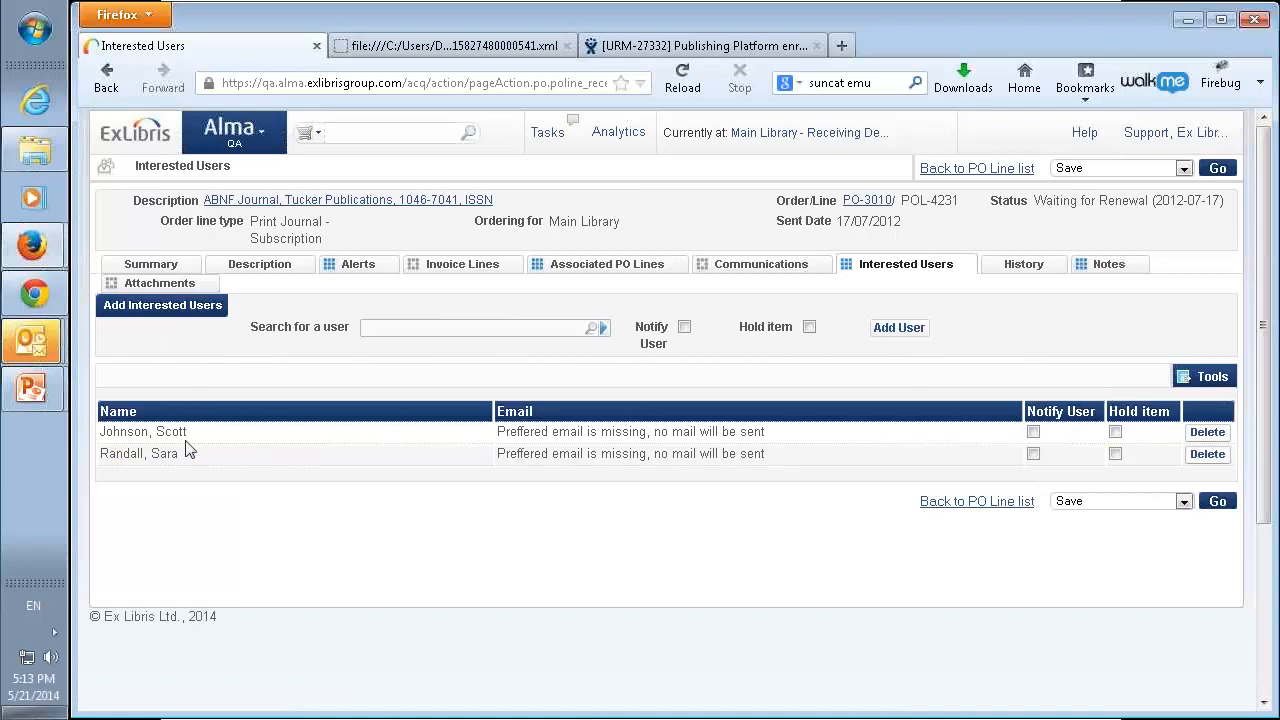